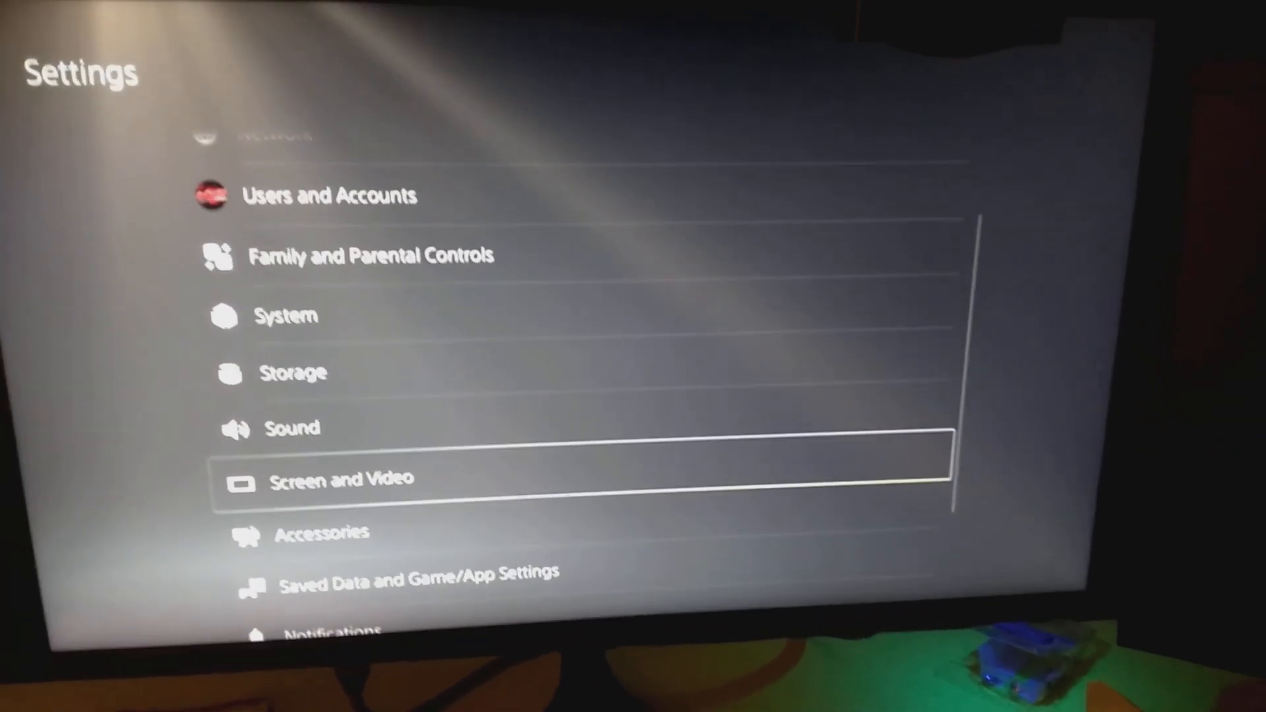
{"action": "left_click", "coordinate": [419, 572]}
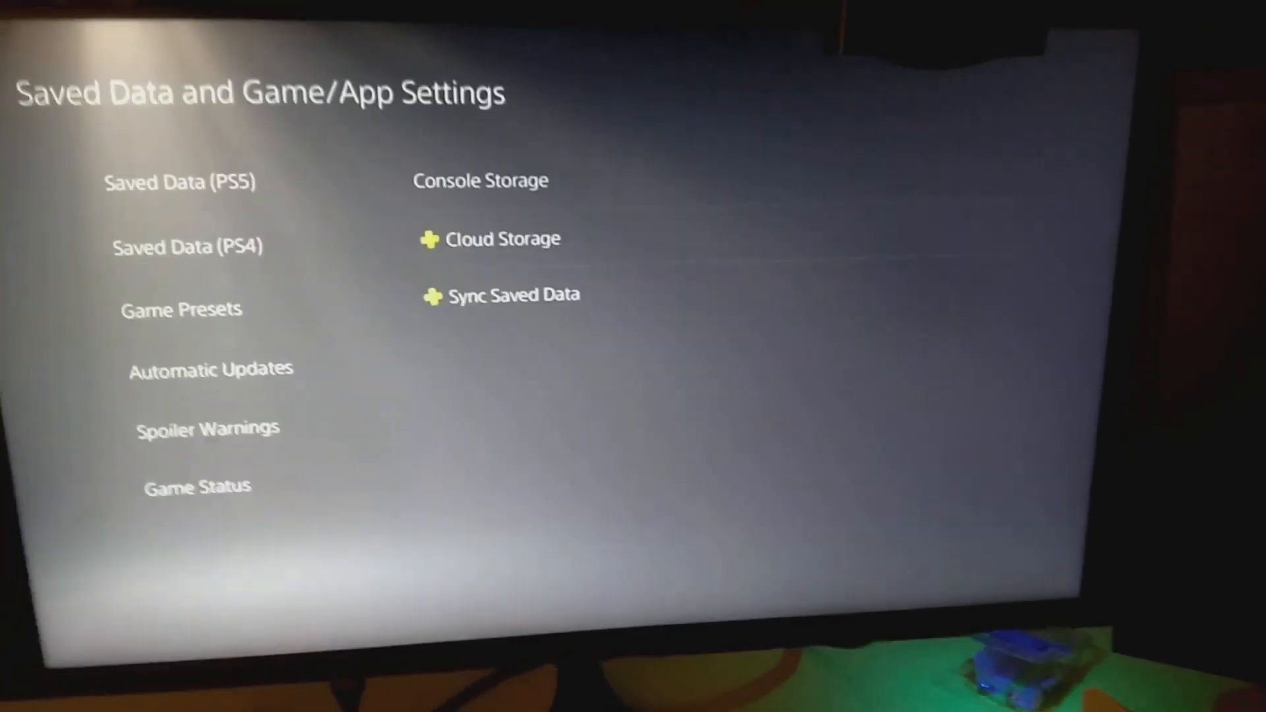
{"action": "left_click", "coordinate": [180, 309]}
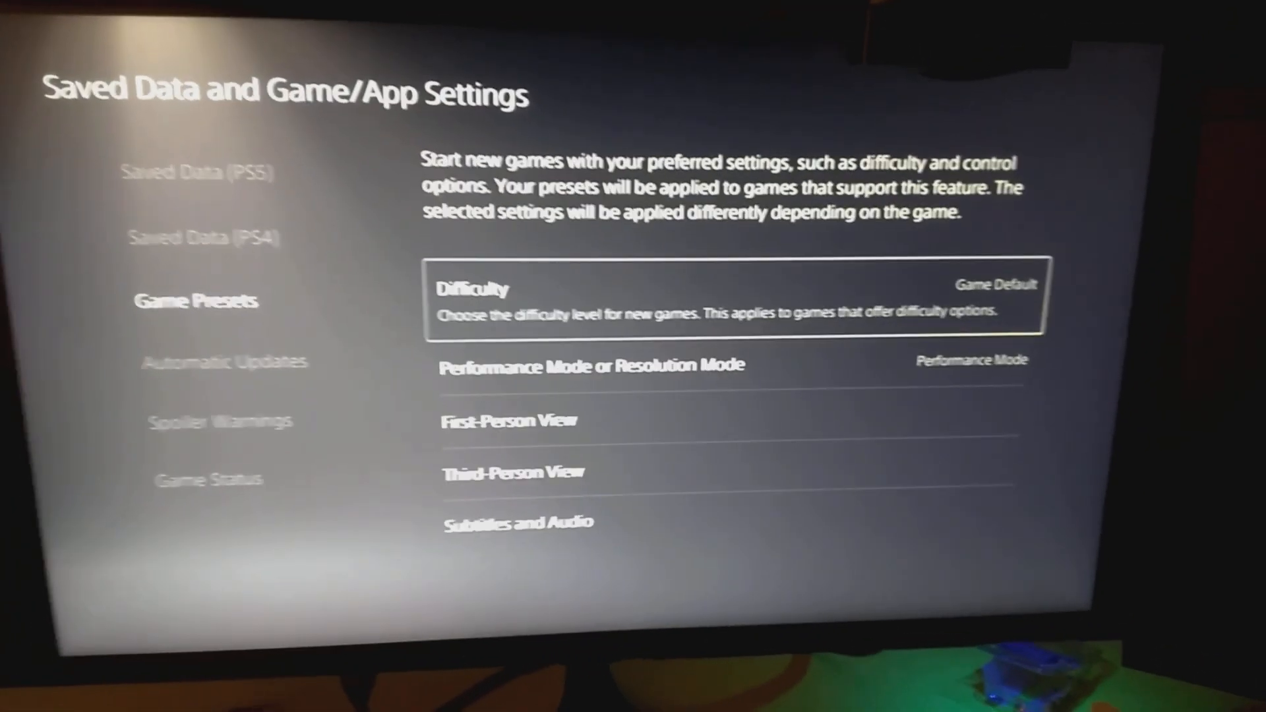
{"action": "key", "text": "Down"}
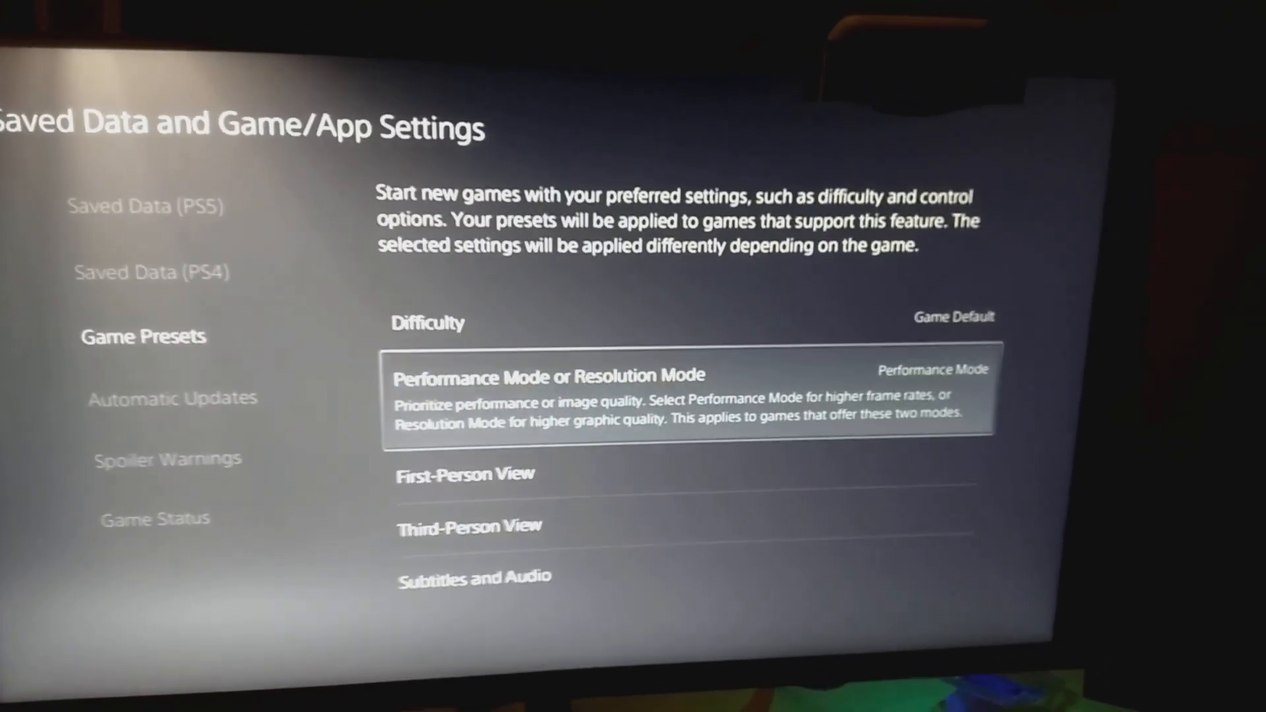
{"action": "key", "text": "Escape"}
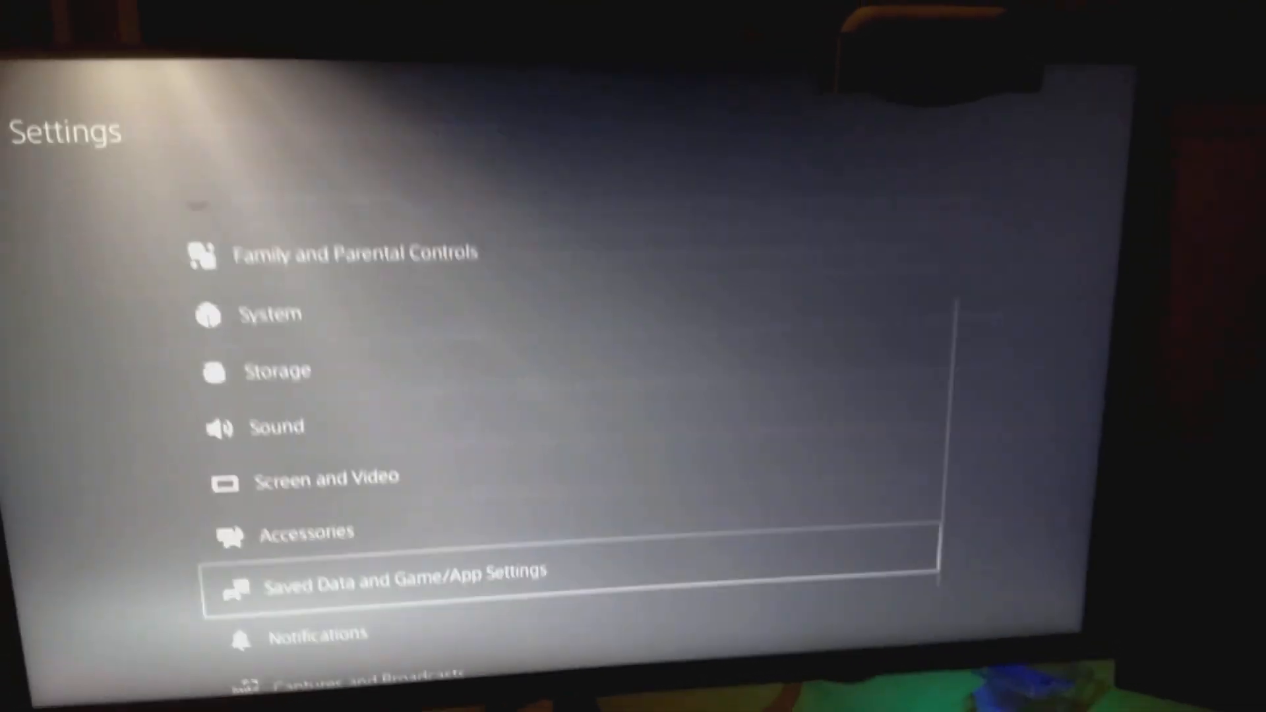